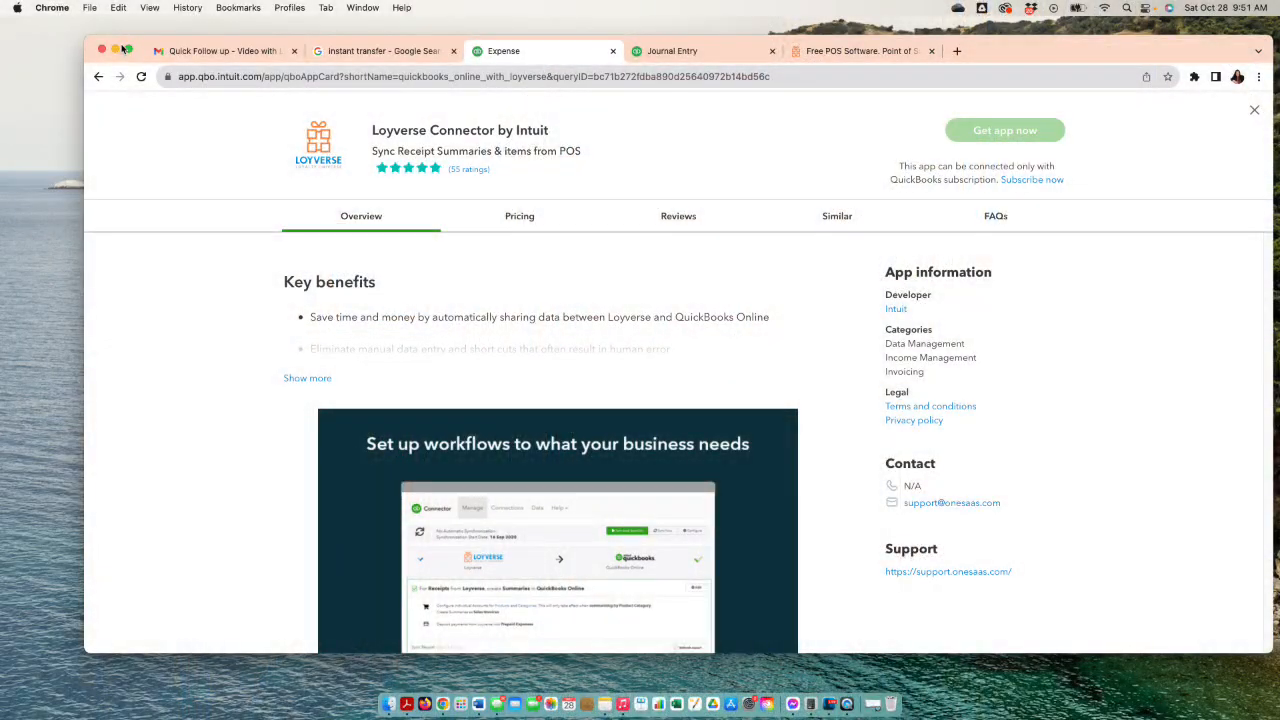
mouse_move(1252, 368)
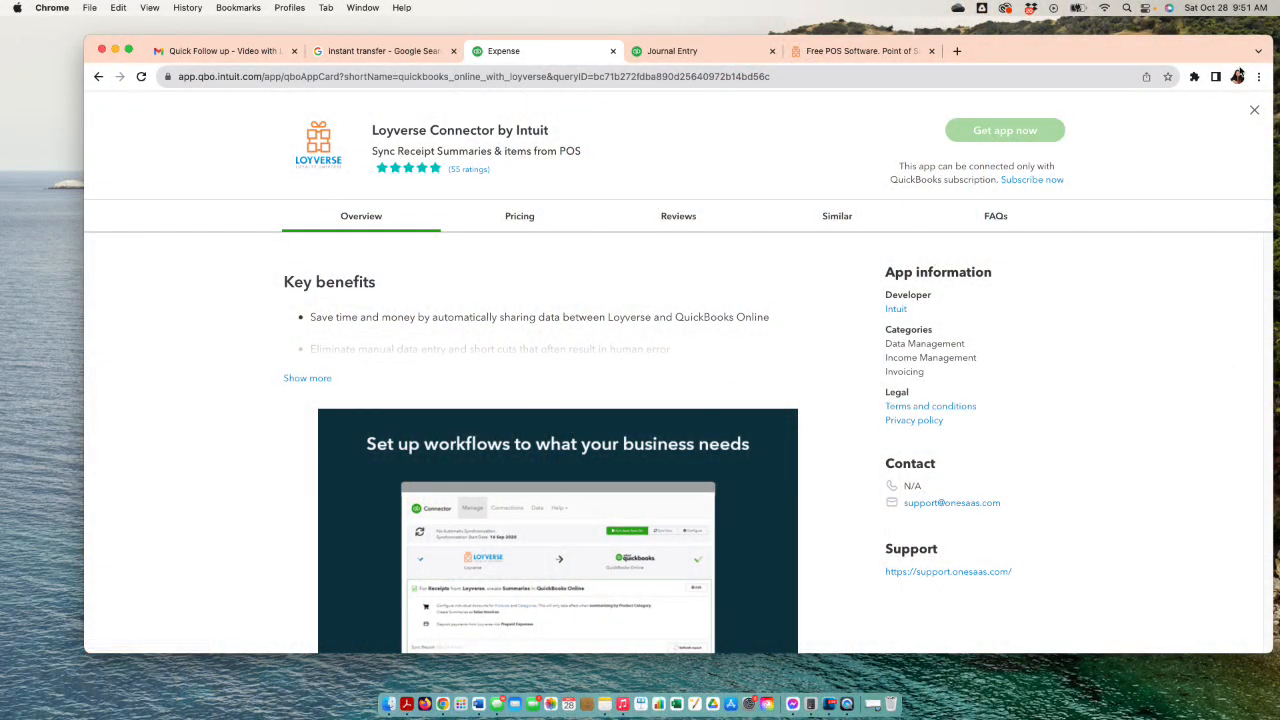
Step: Close the Loyverse Connector app details to return to the Find apps page
click(1254, 110)
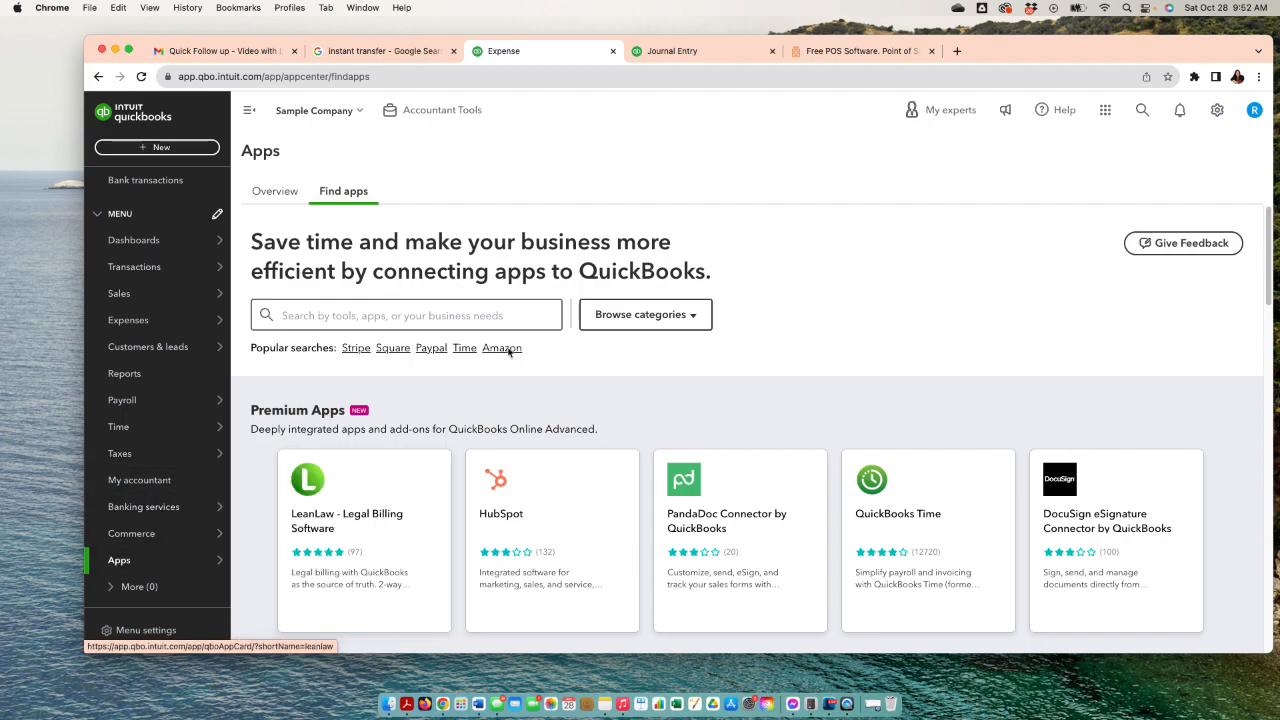
Step: Search the app marketplace for 'lo' and choose Loyverse Connector by Intuit from the suggestions
click(404, 314)
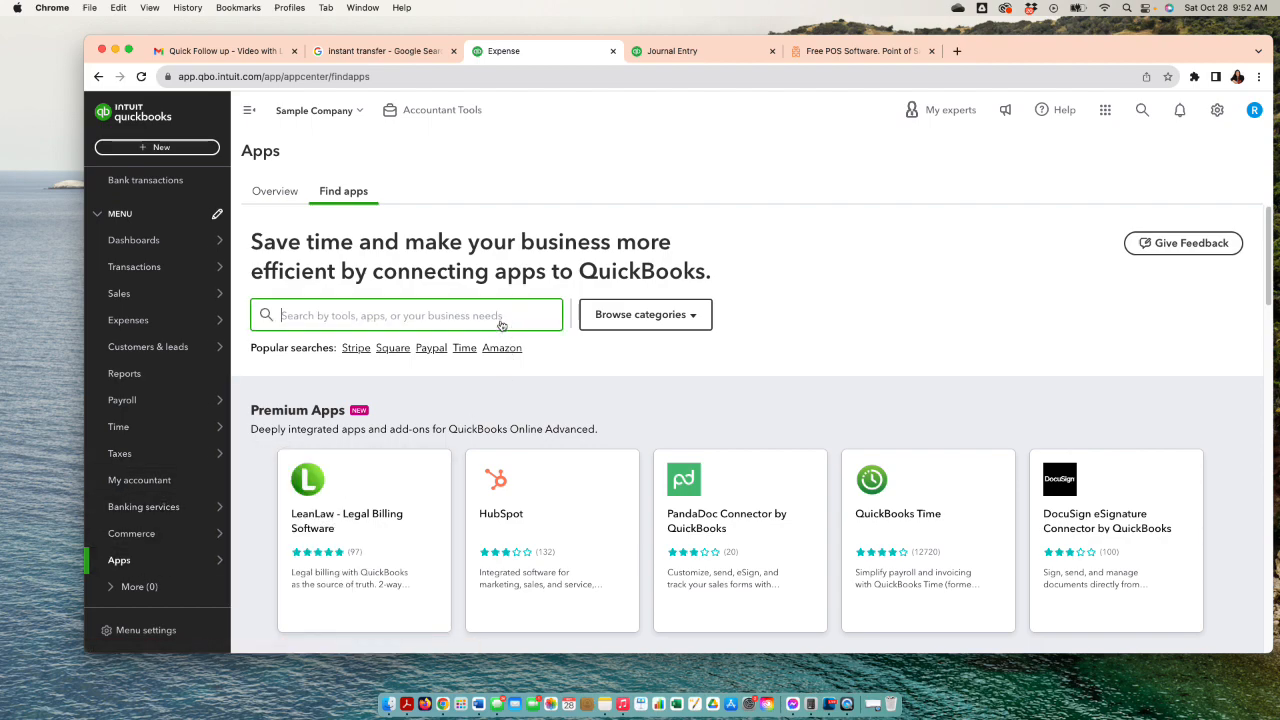
text(loy)
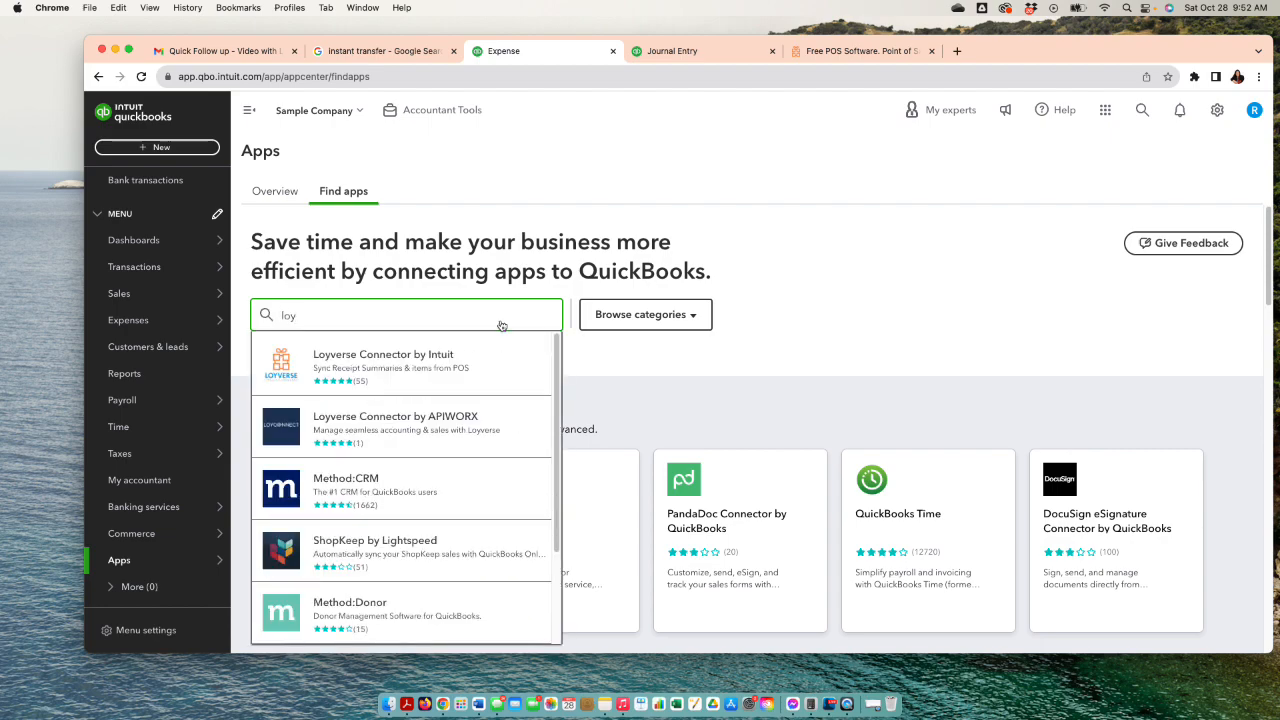
mouse_move(440, 370)
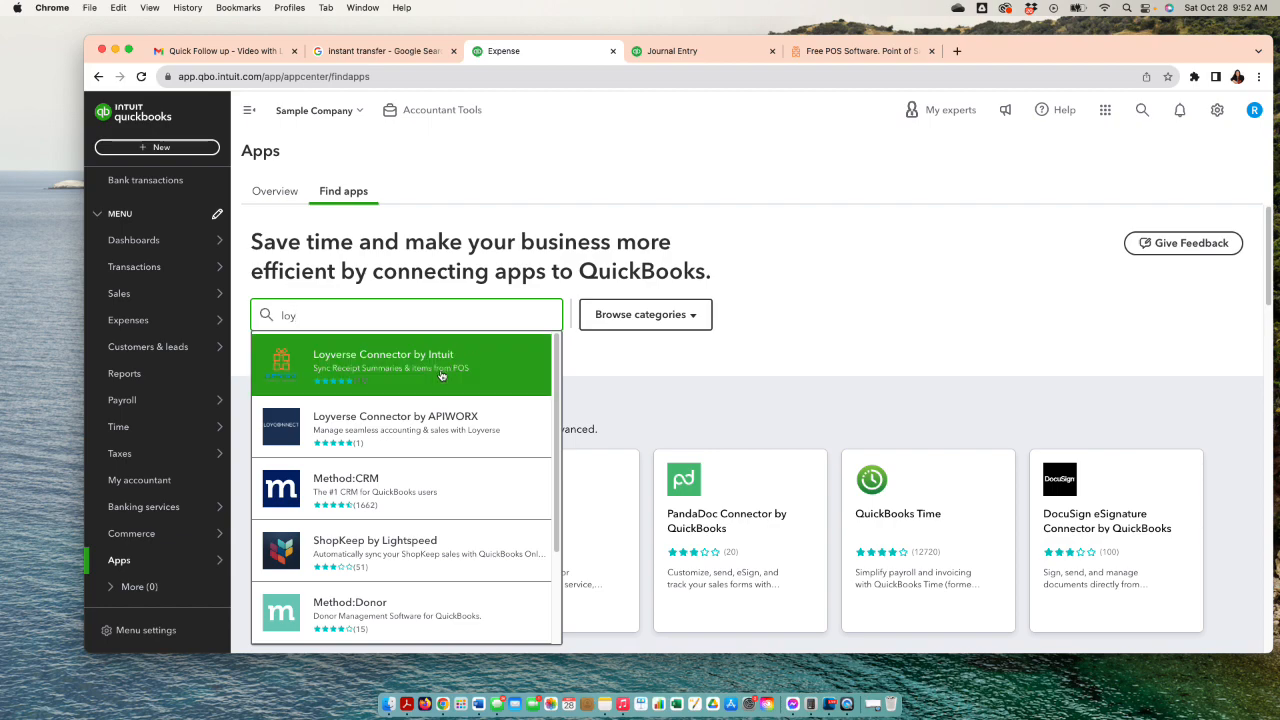
mouse_move(322, 400)
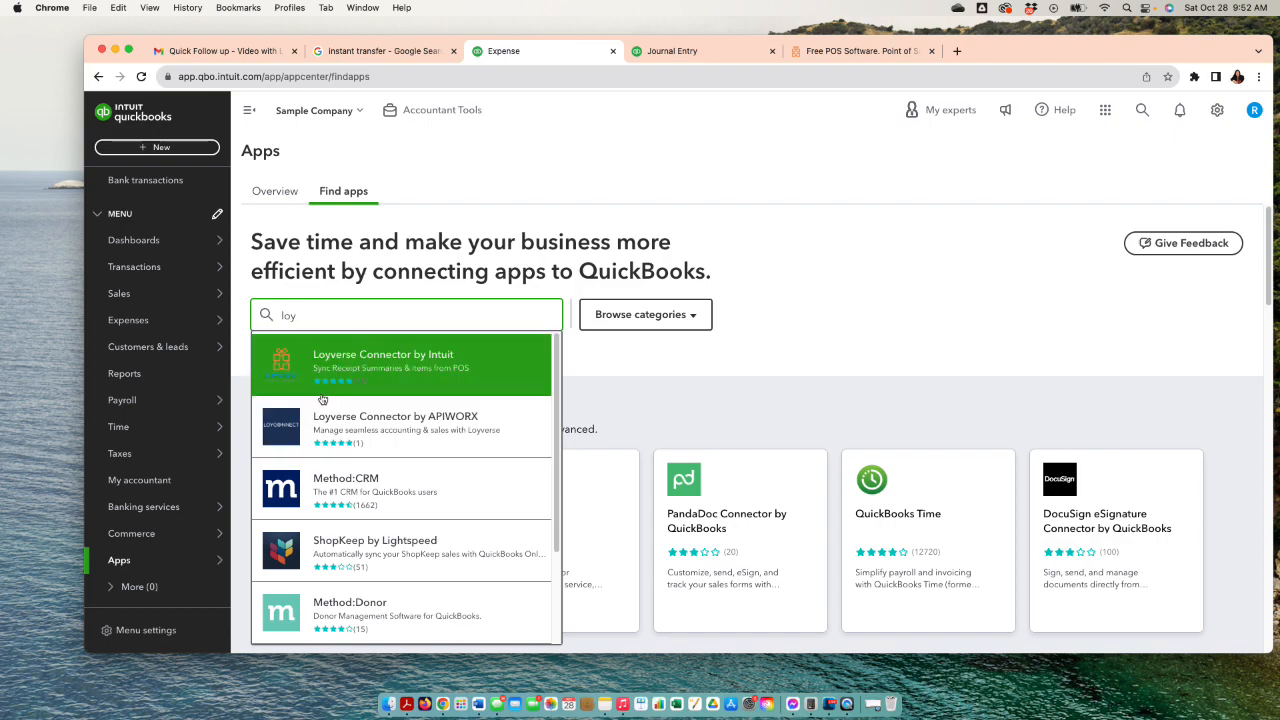
mouse_move(340, 390)
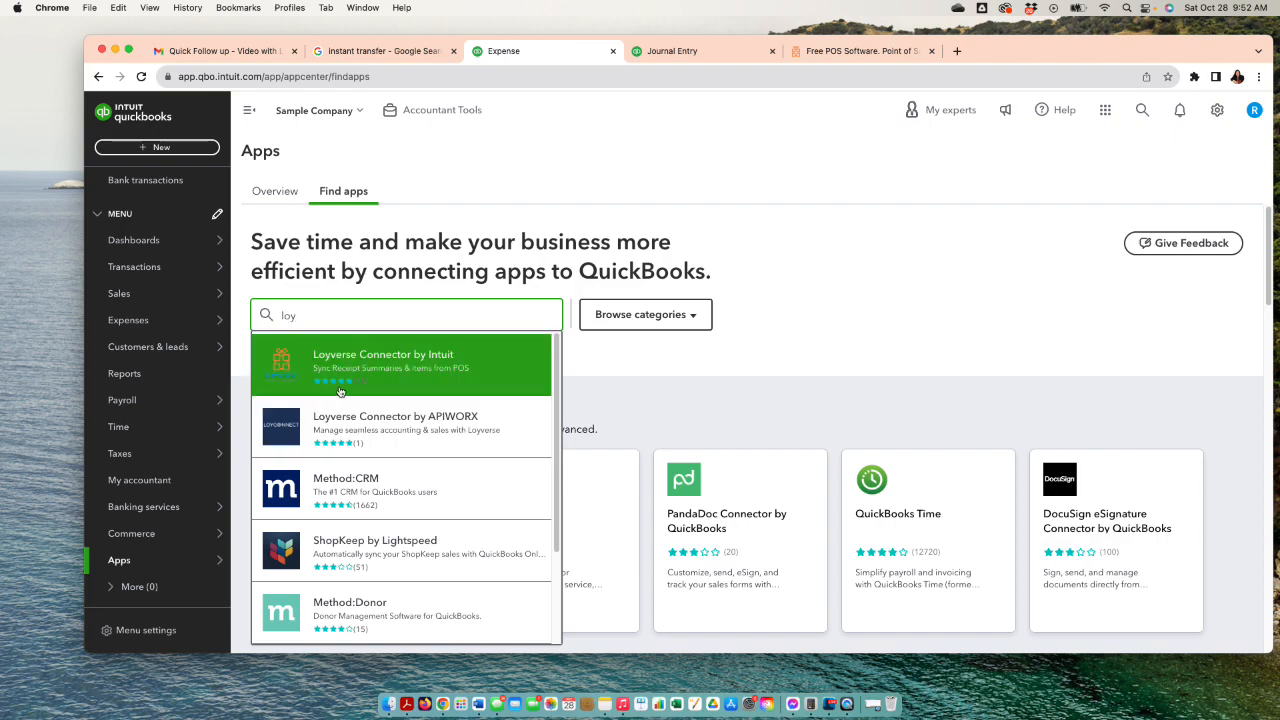
click(384, 364)
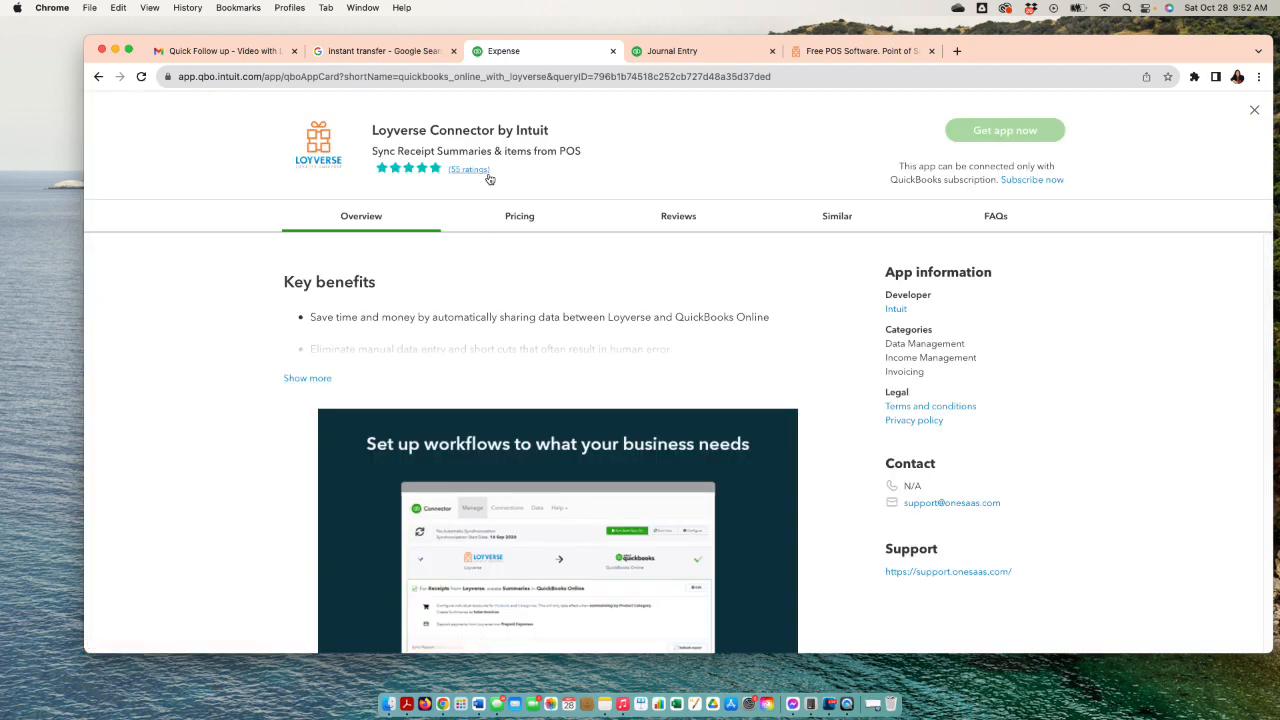
mouse_move(430, 450)
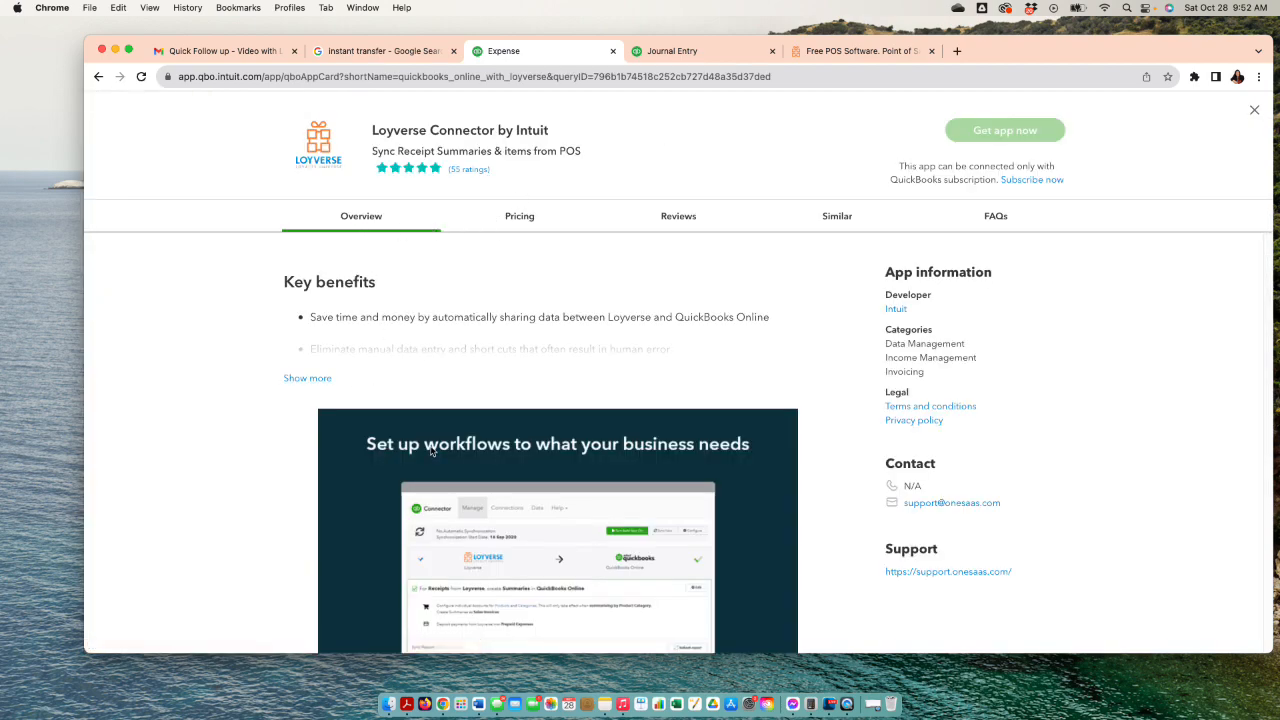
Step: Scroll the Loyverse Connector overview down to the Pricing section stating it is free
scroll(down, 3)
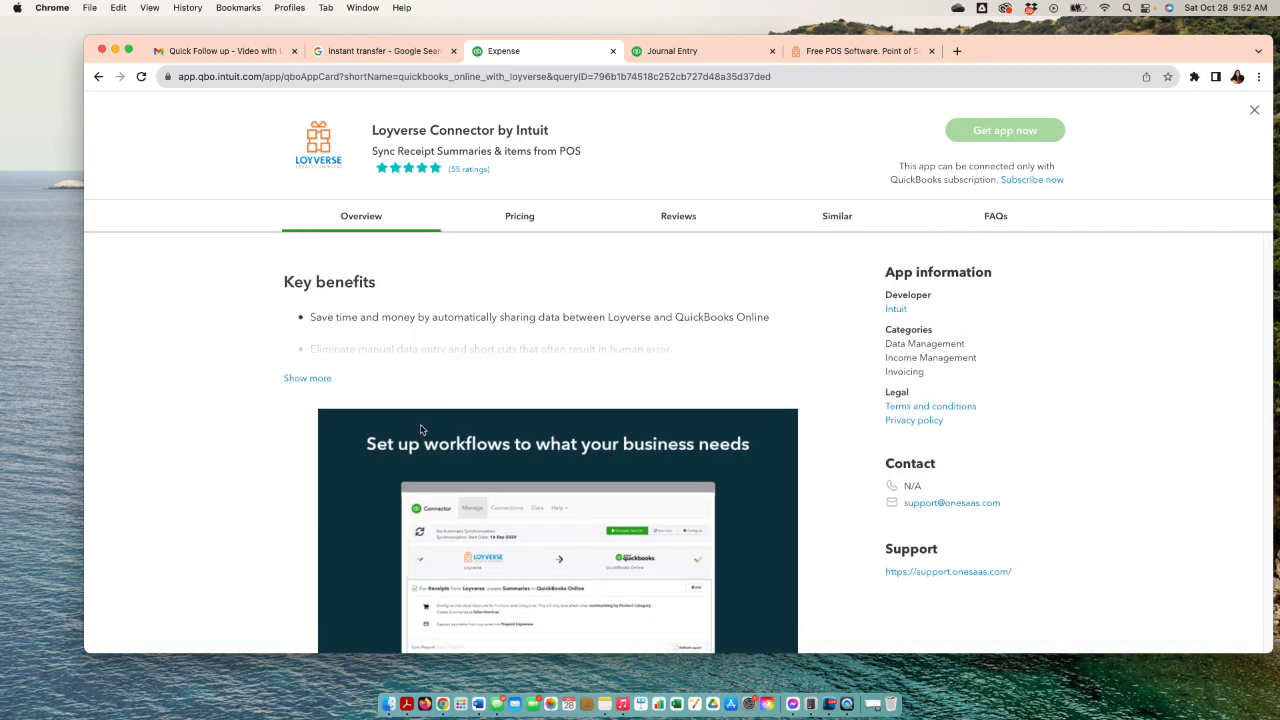
mouse_move(940, 336)
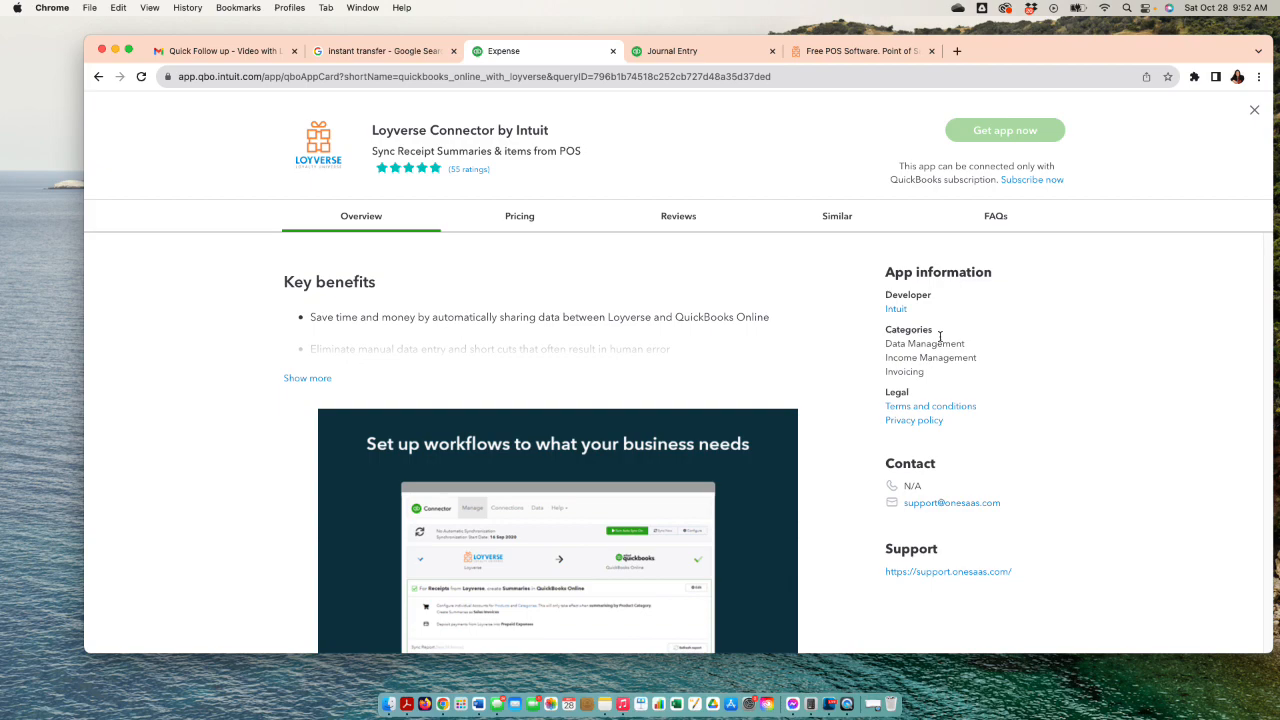
mouse_move(896, 308)
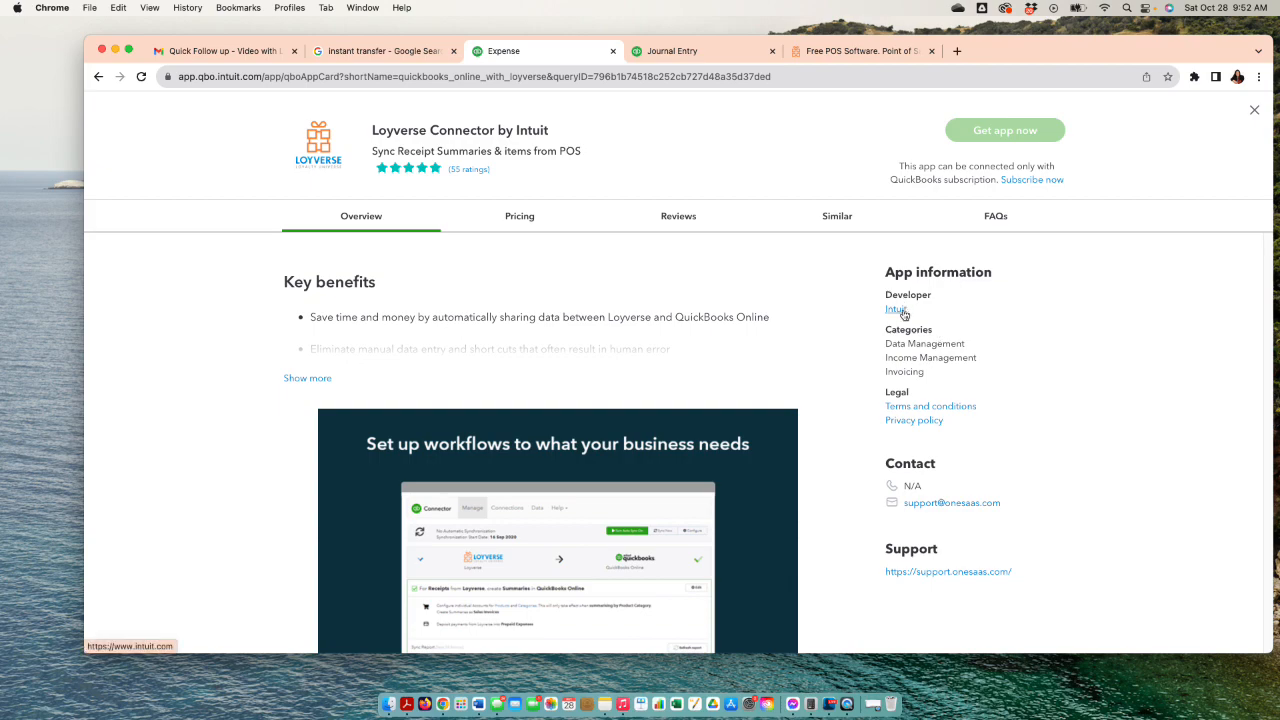
mouse_move(896, 318)
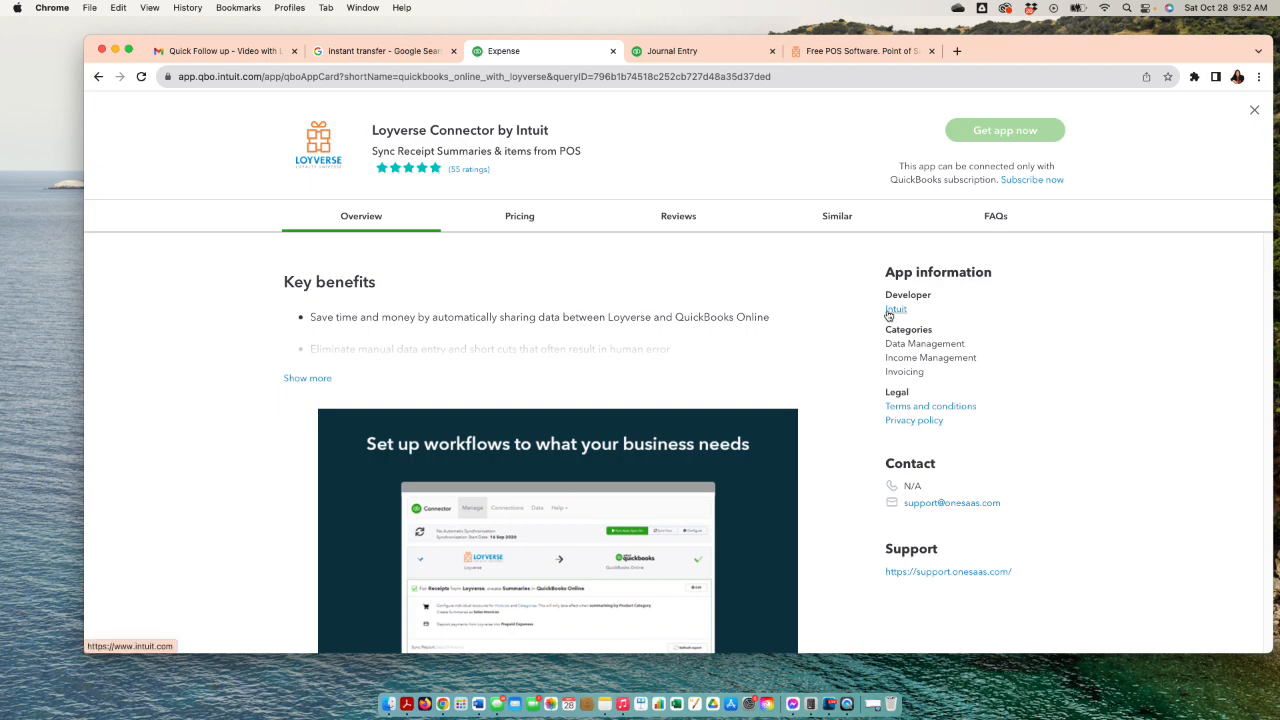
mouse_move(878, 318)
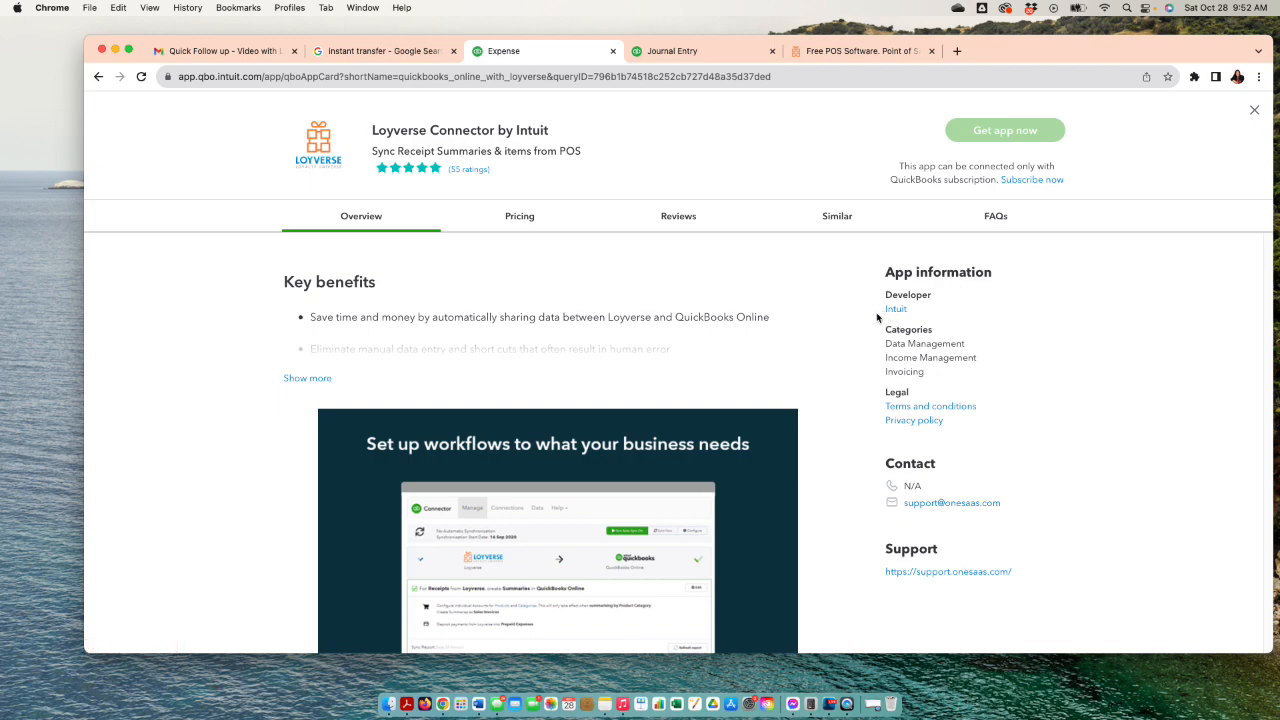
mouse_move(872, 320)
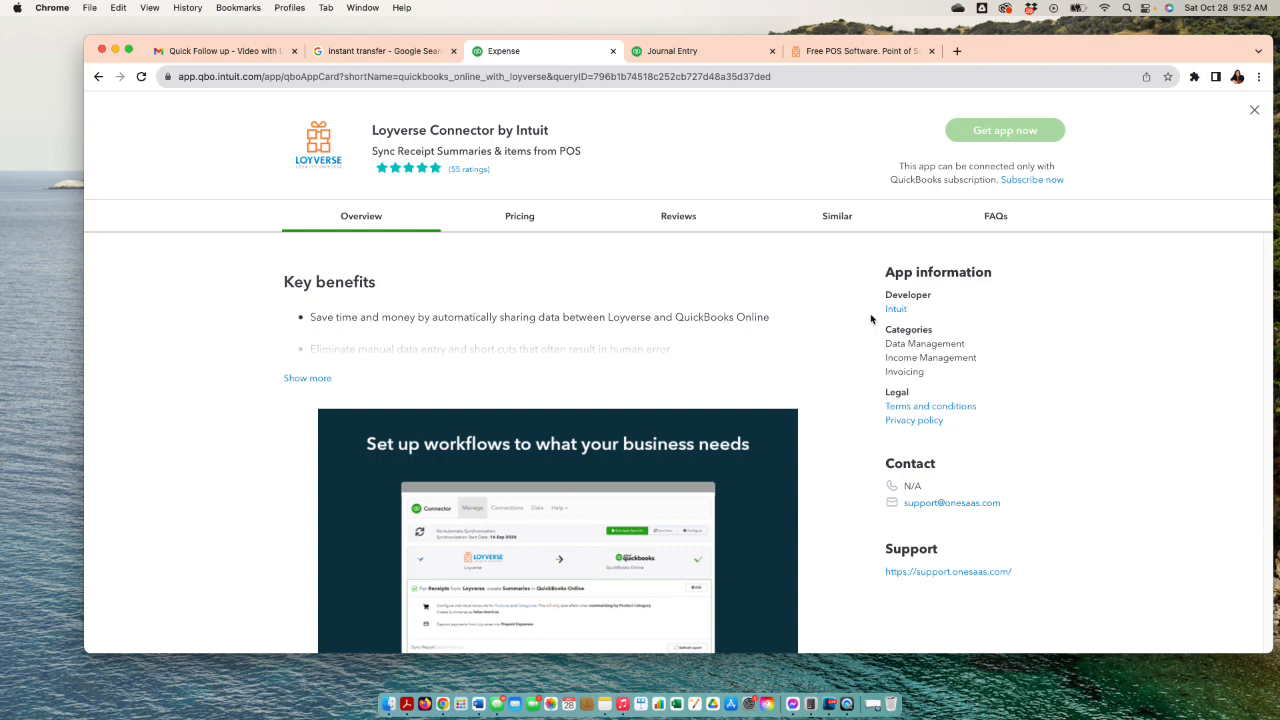
scroll(down, 3)
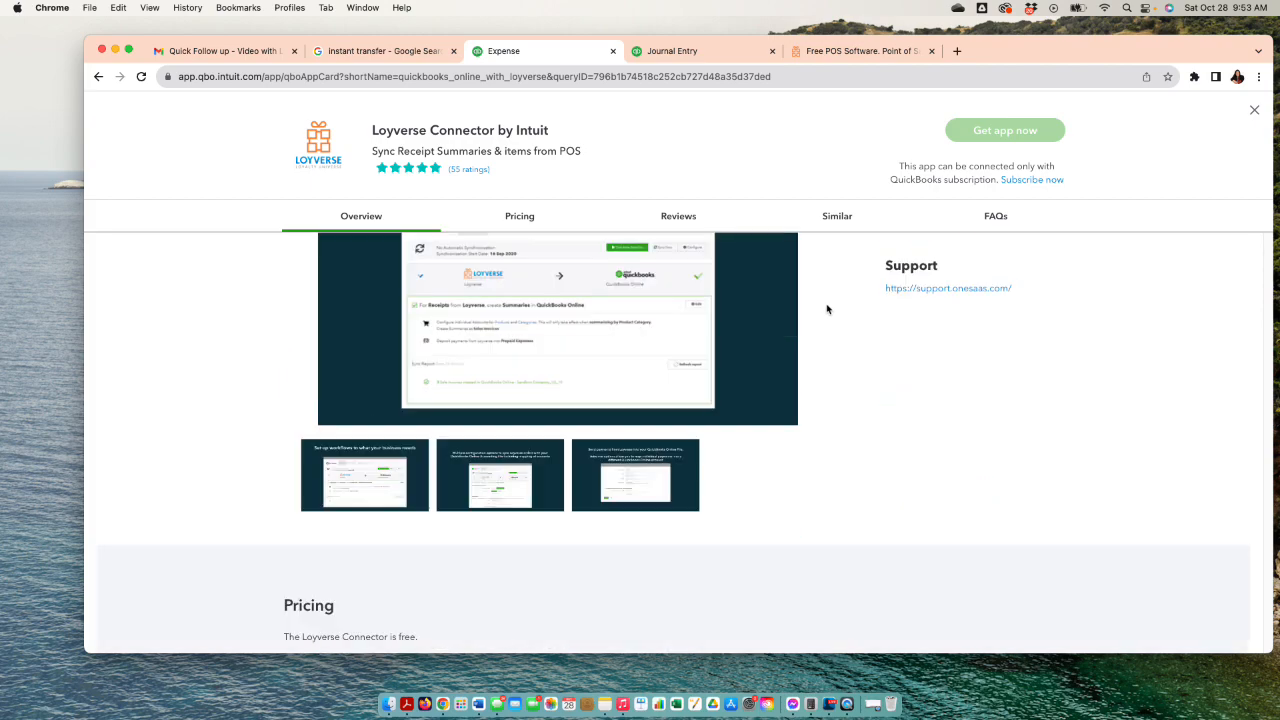
scroll(down, 3)
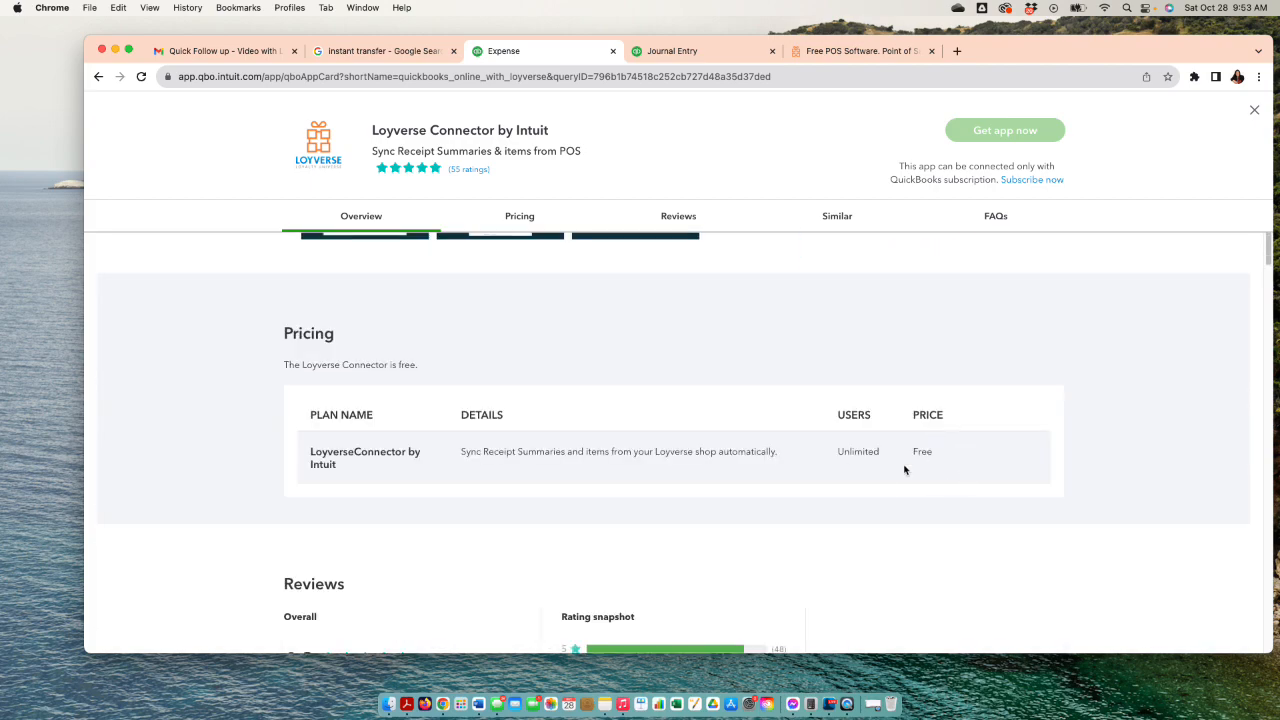
click(360, 216)
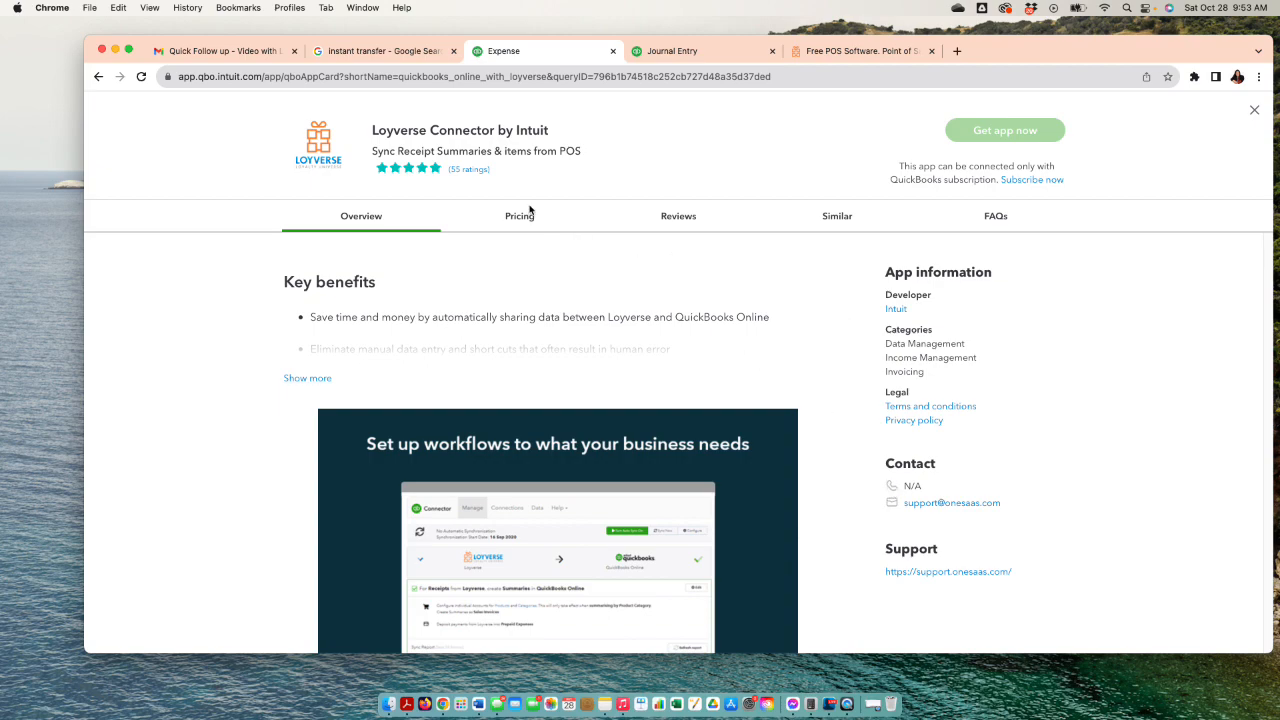
click(520, 216)
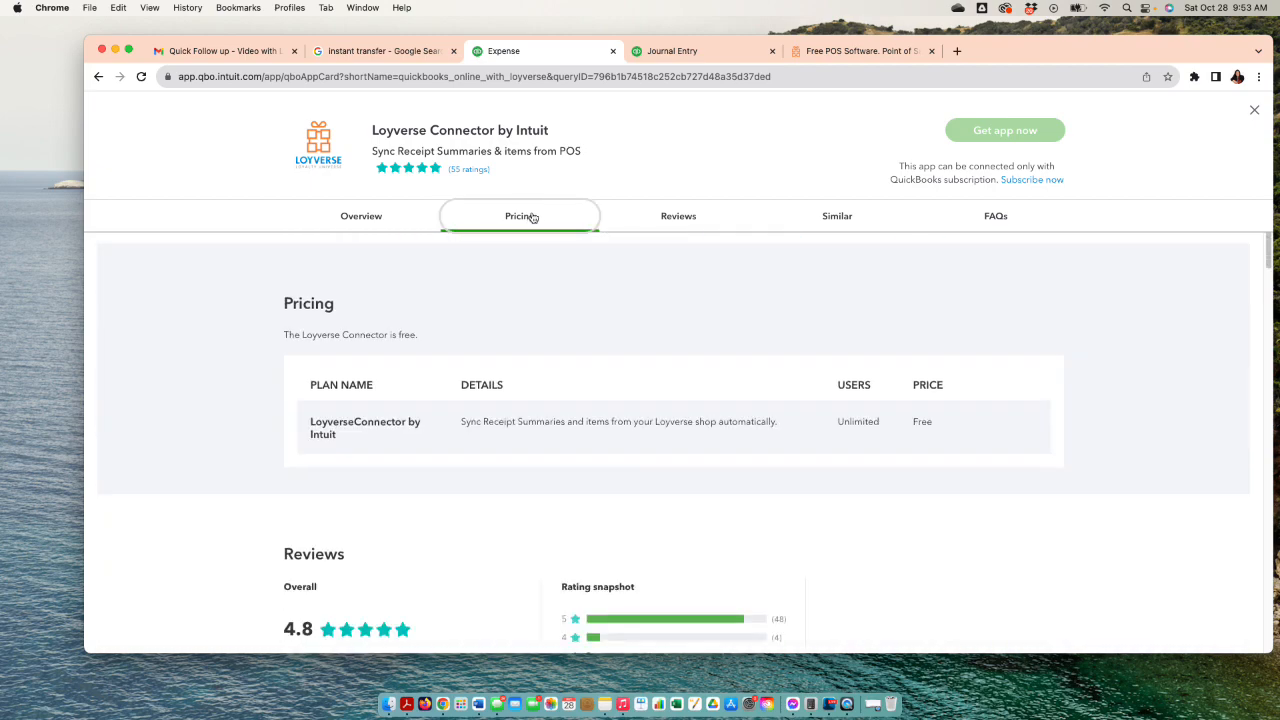
mouse_move(664, 220)
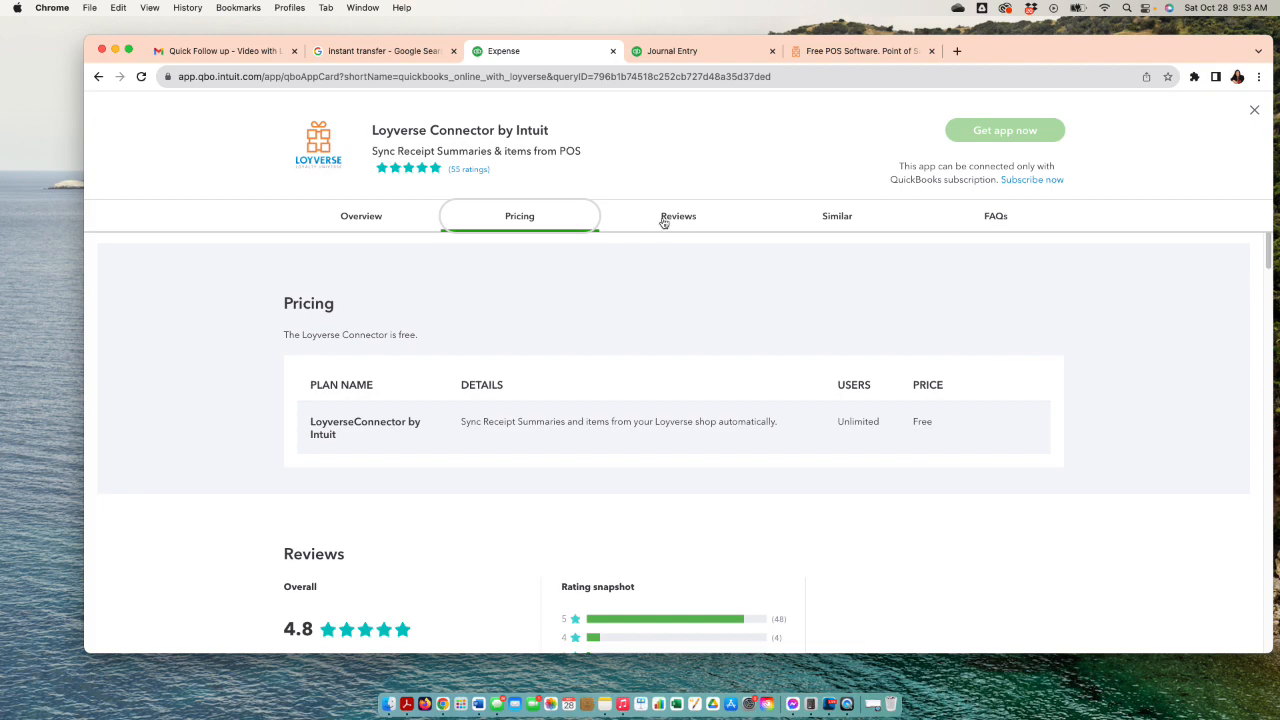
click(678, 216)
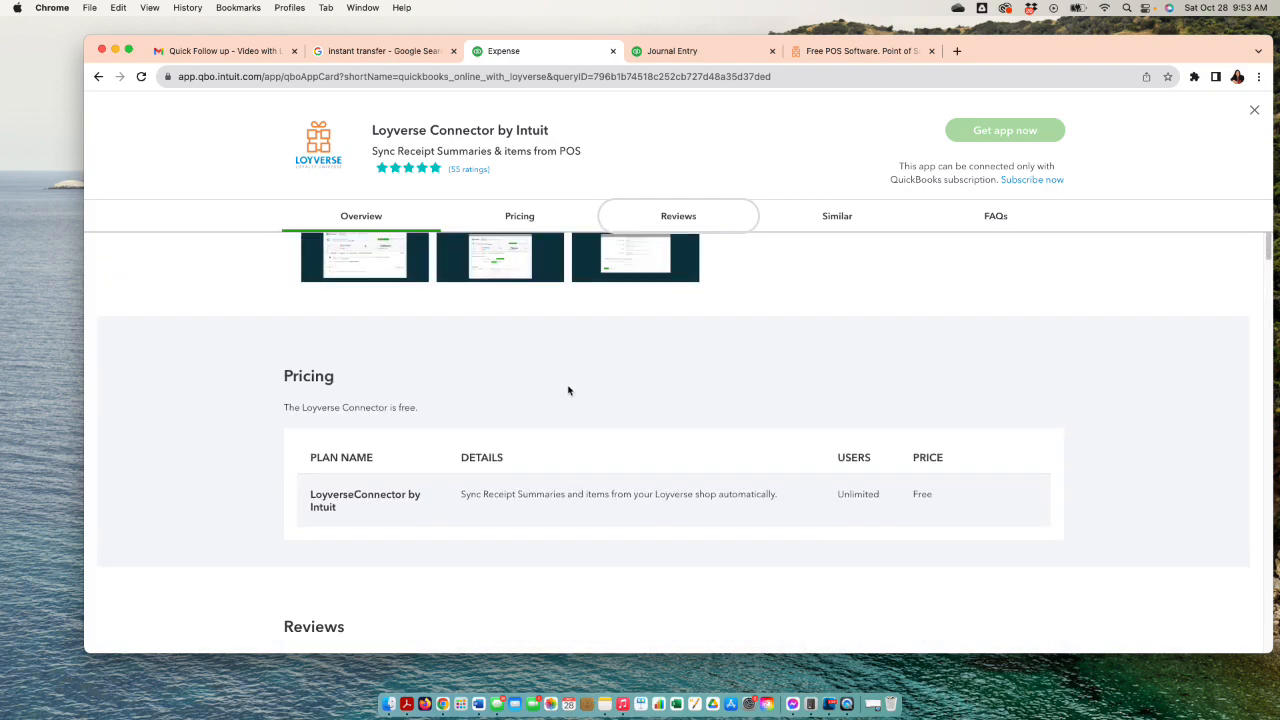
mouse_move(650, 222)
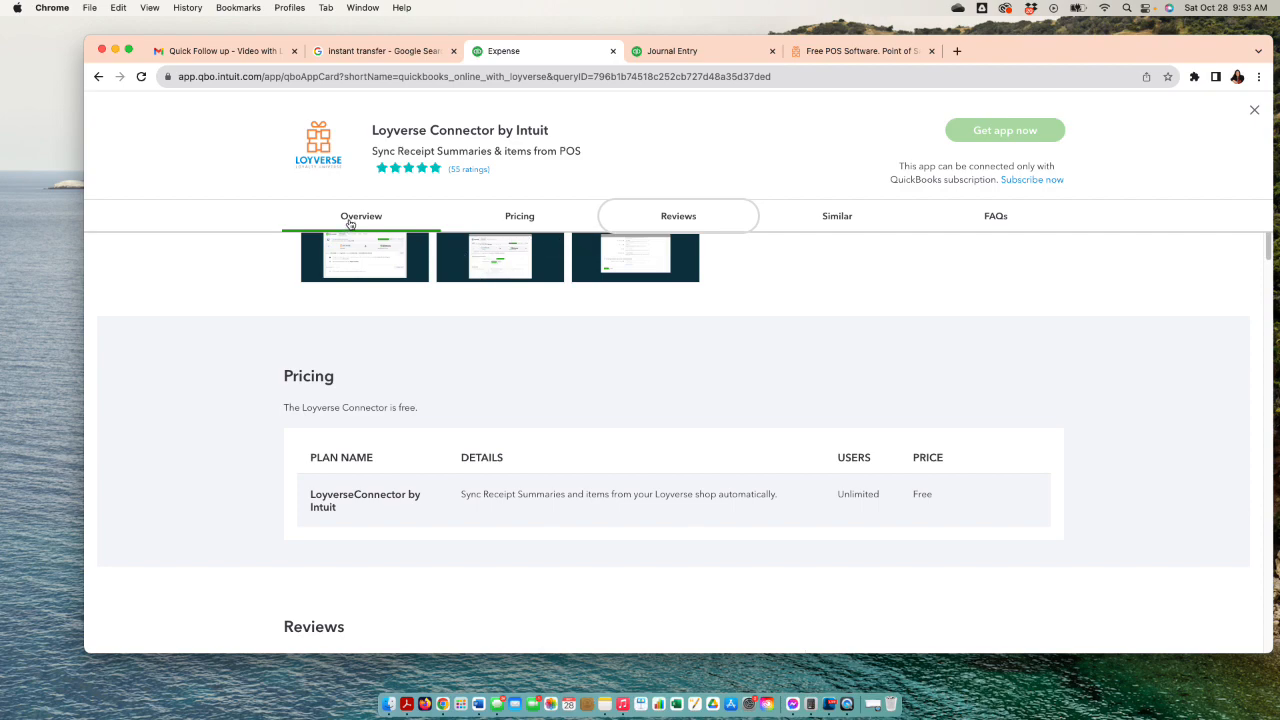
click(360, 216)
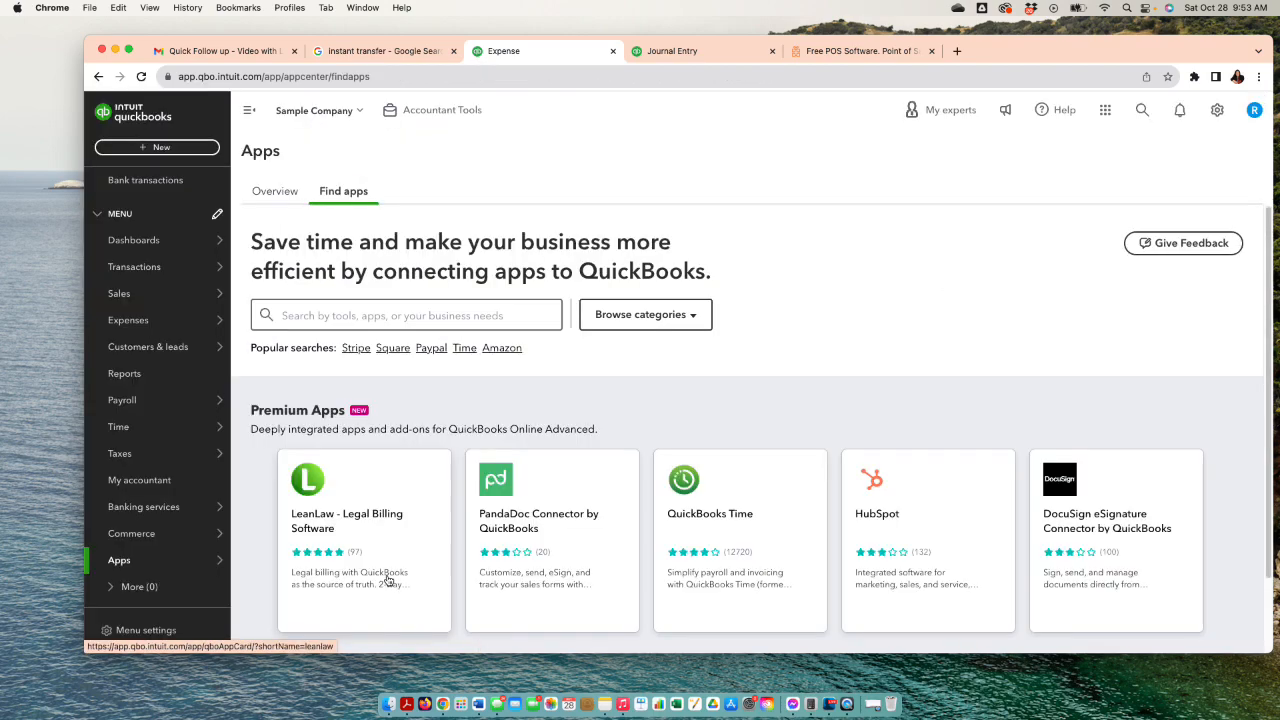
Step: Search the apps catalogue for 'loy' and choose Loyverse Connector by Intuit from the suggestions
click(406, 314)
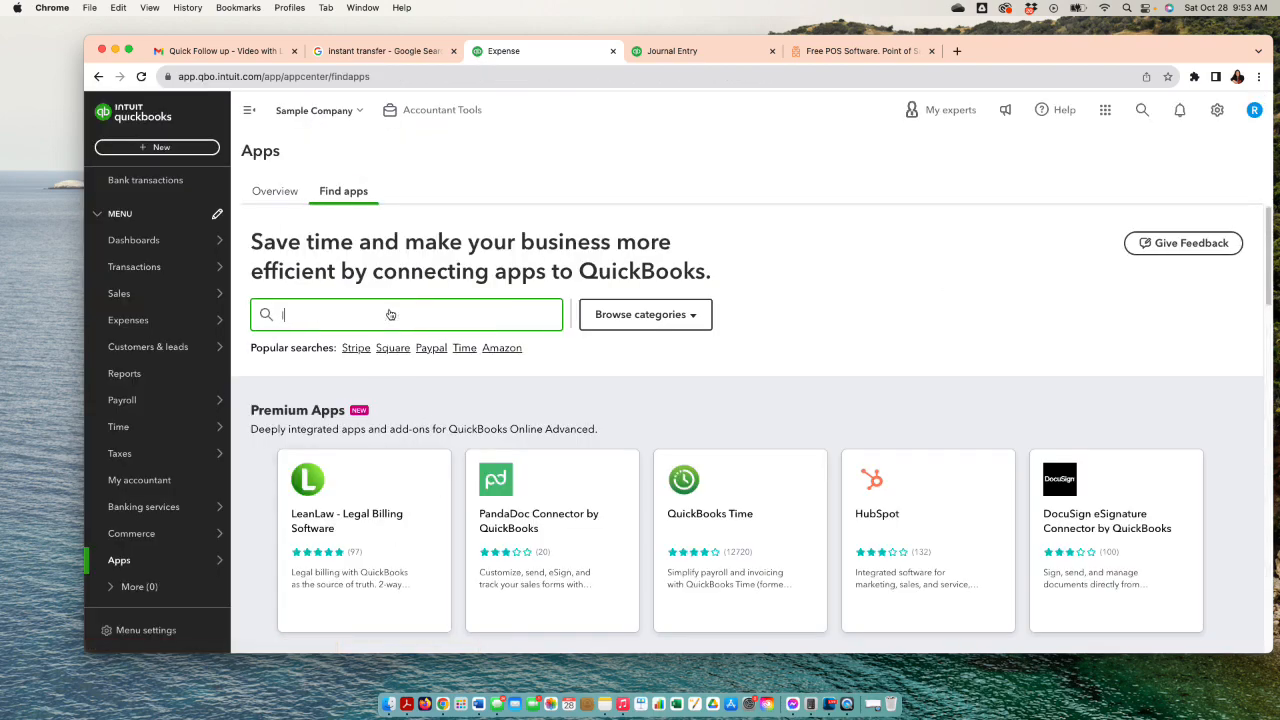
text(loy)
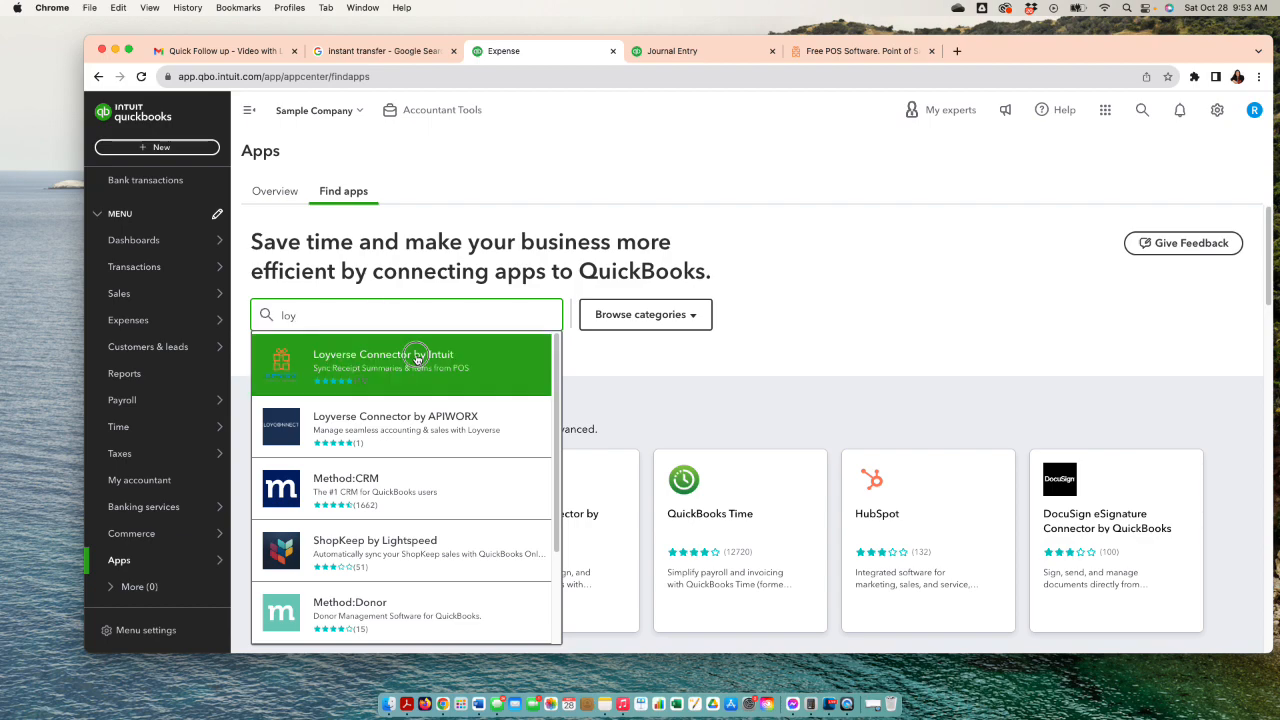
click(384, 360)
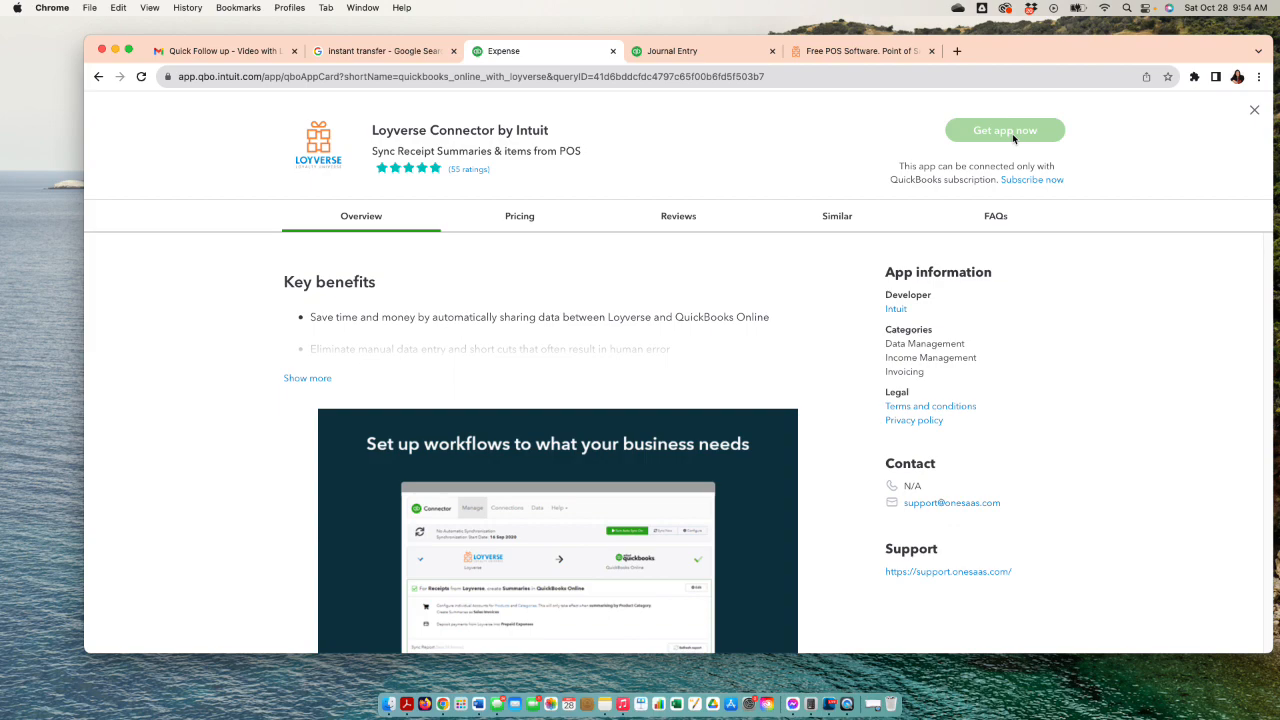
mouse_move(1004, 142)
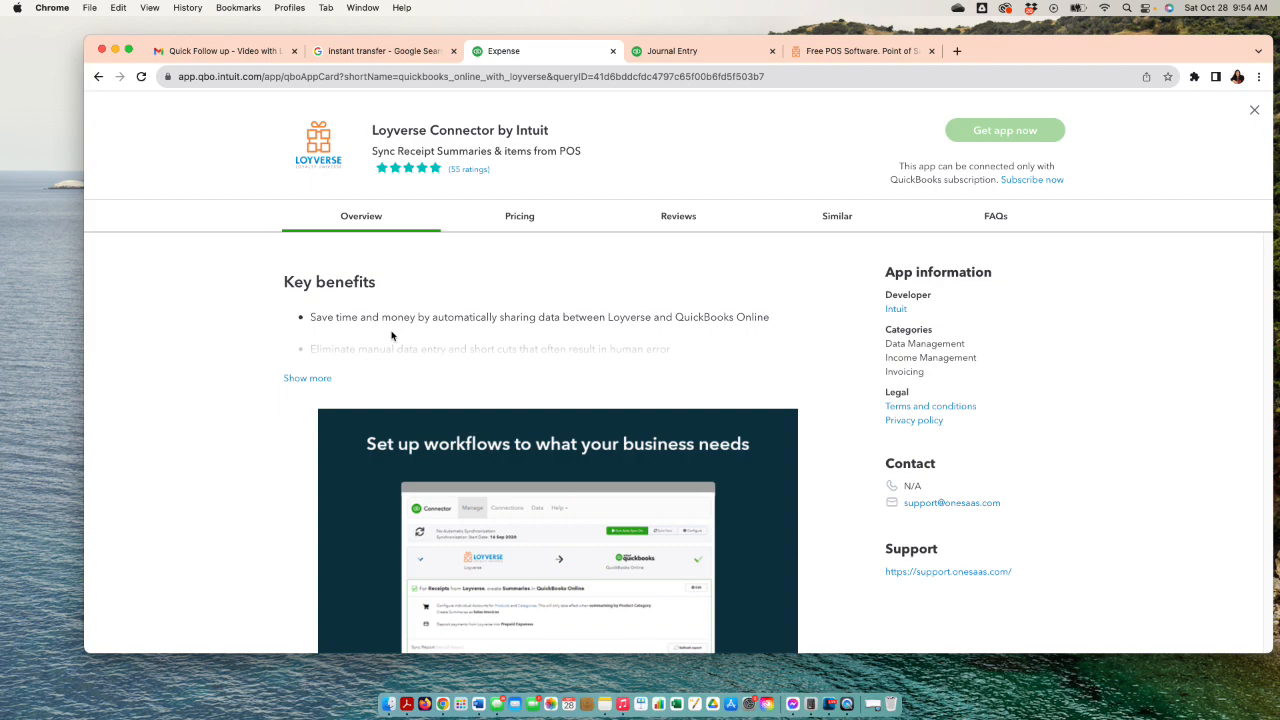
mouse_move(450, 184)
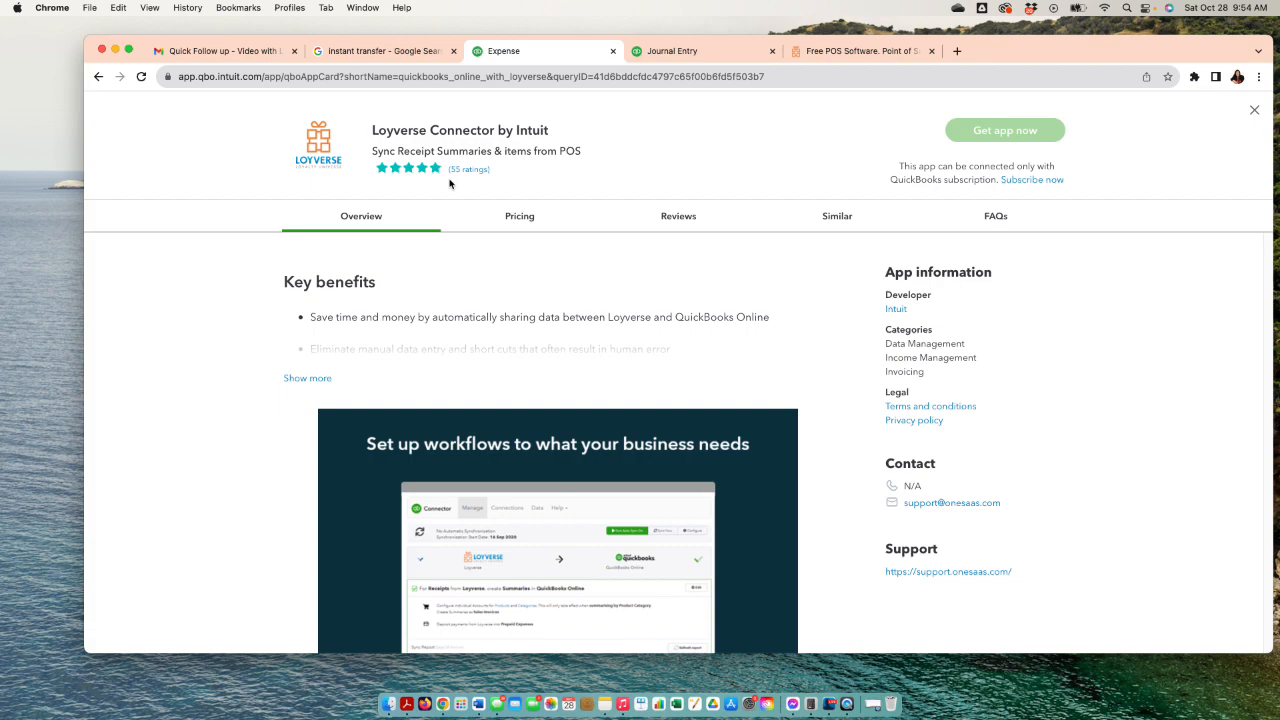
mouse_move(476, 96)
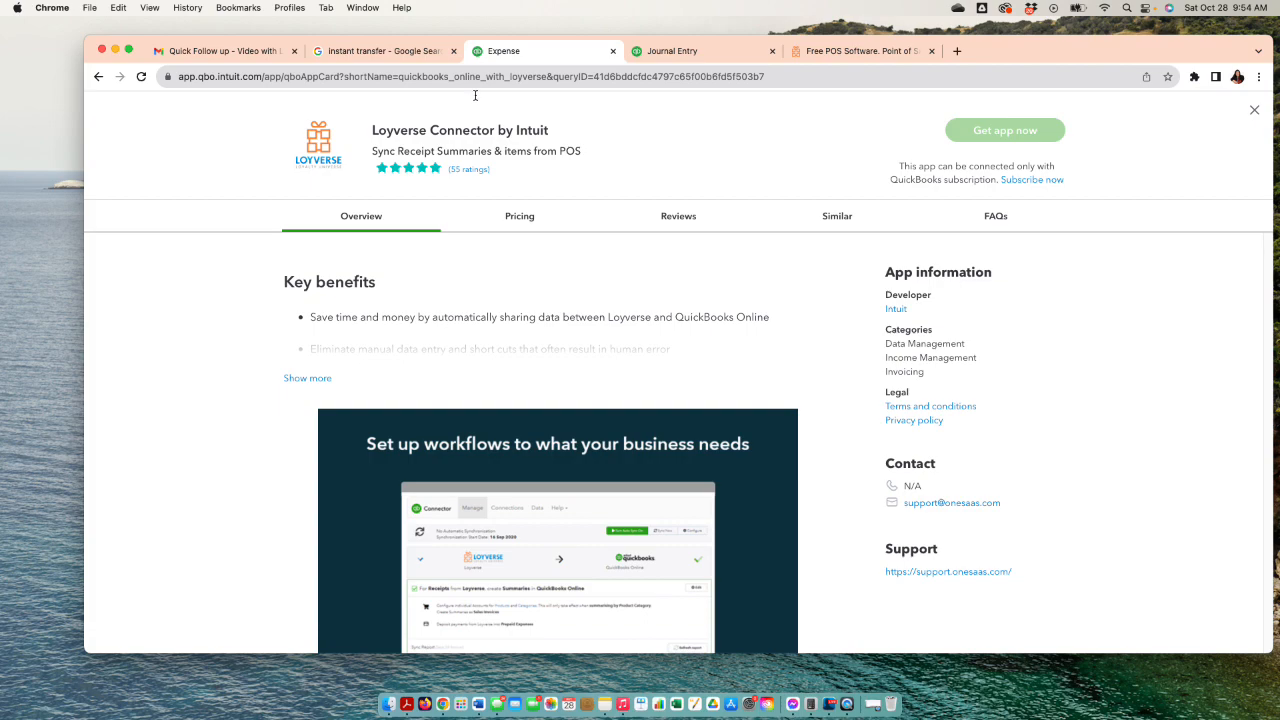
mouse_move(508, 264)
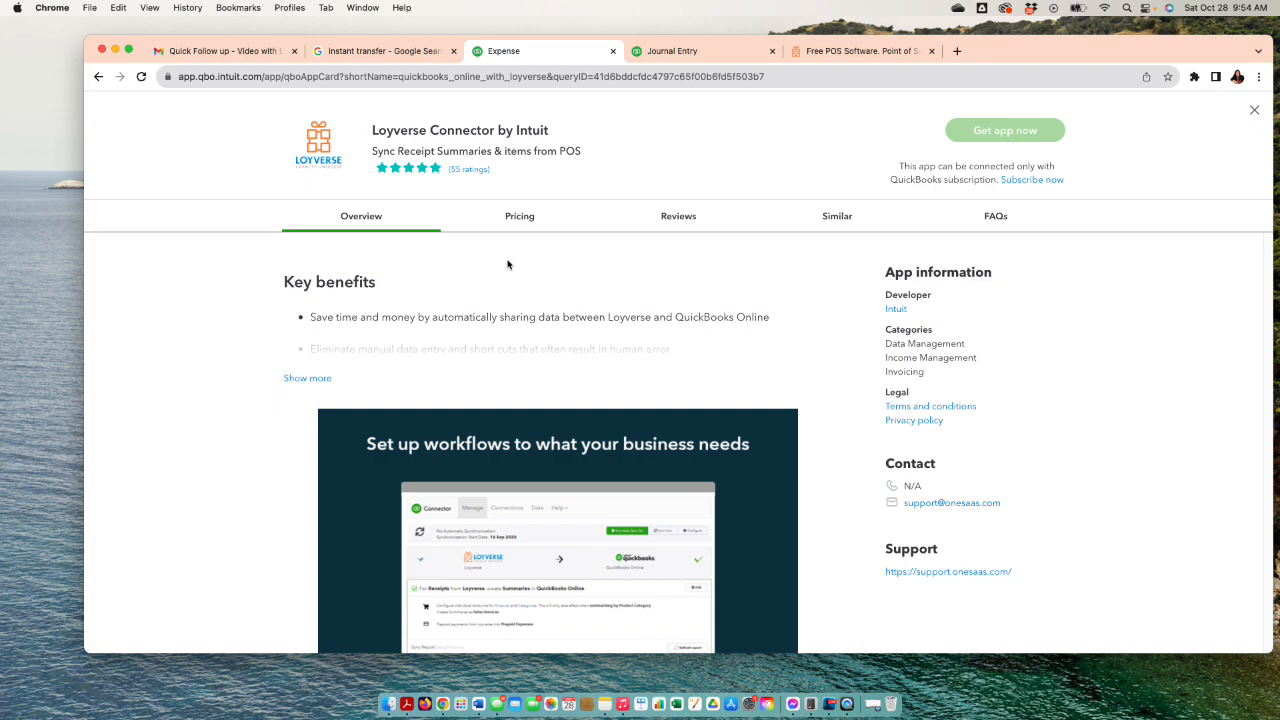
mouse_move(512, 260)
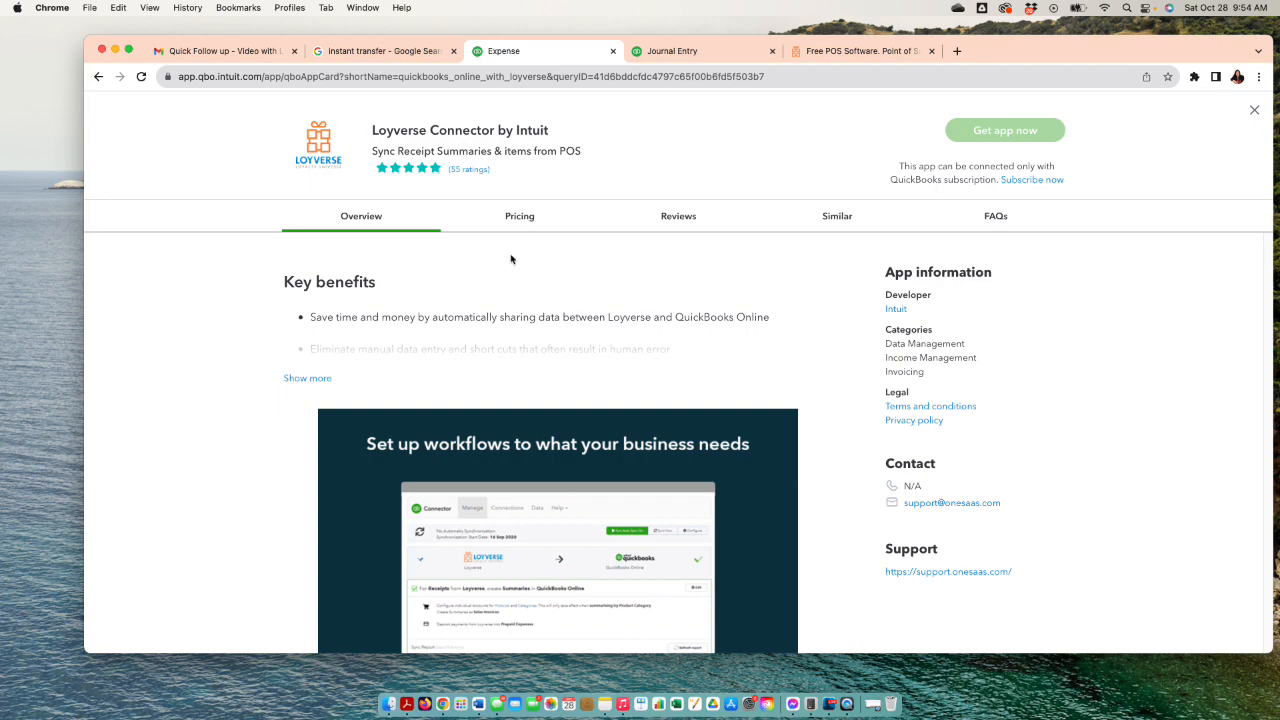
Step: Scroll the app page down to the Pricing section showing one free plan with unlimited users
scroll(down, 3)
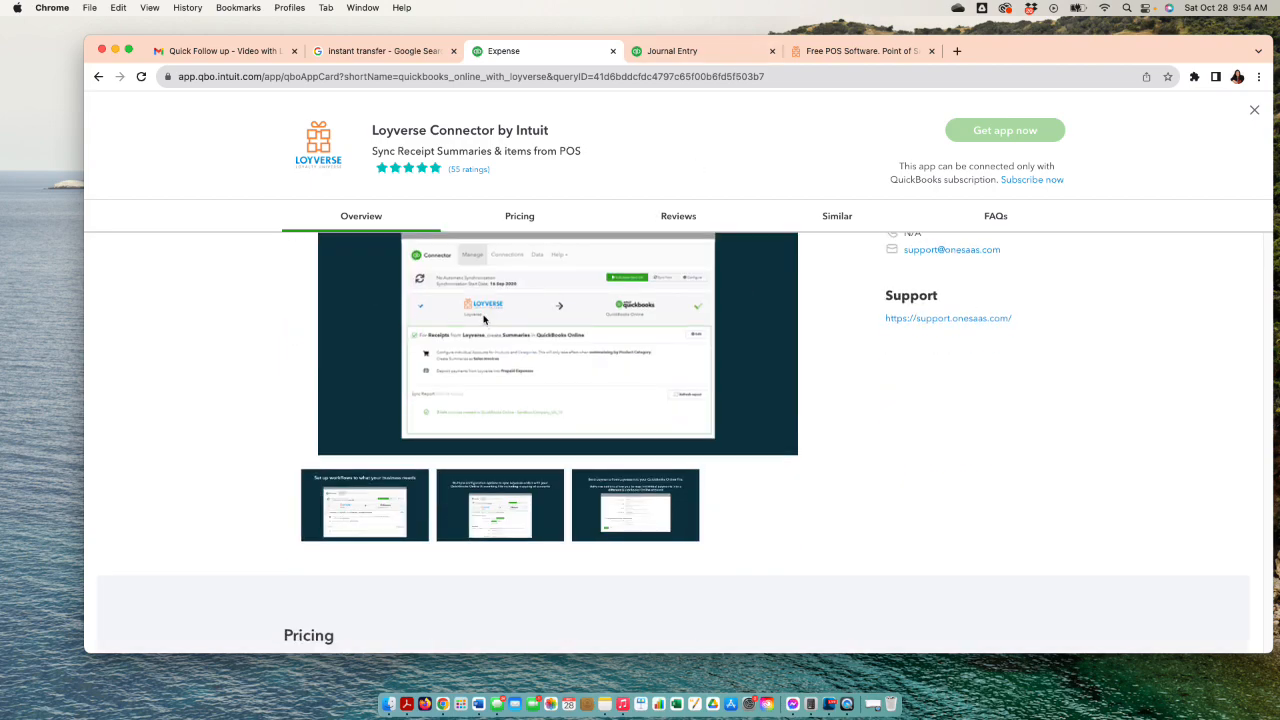
scroll(down, 3)
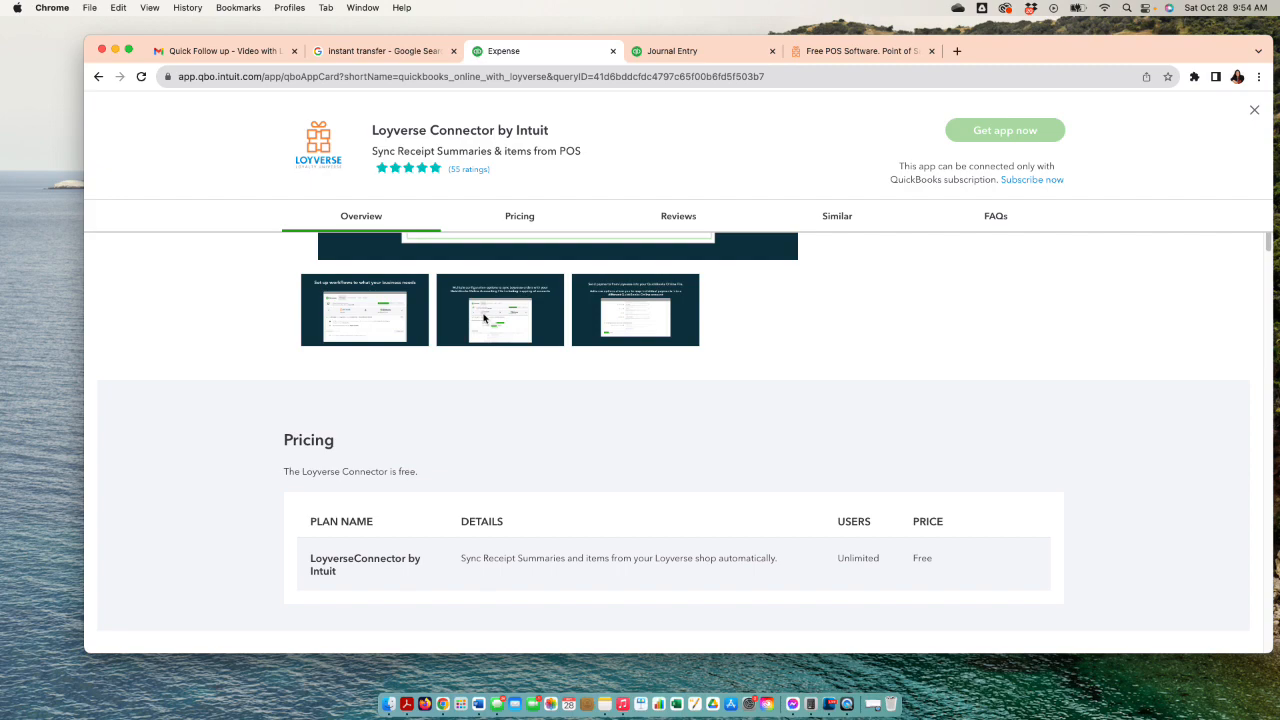